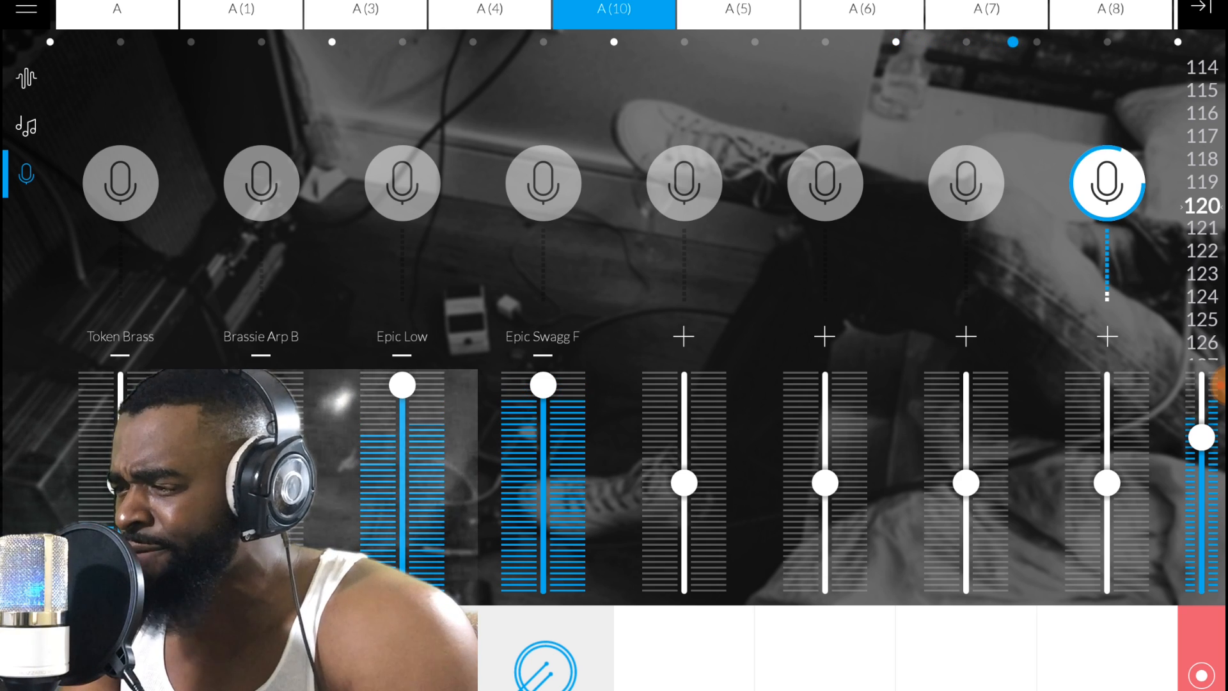
Step: Play the song and record vocals on track 8 through parts A(10), A(5) and A(9)
click(736, 8)
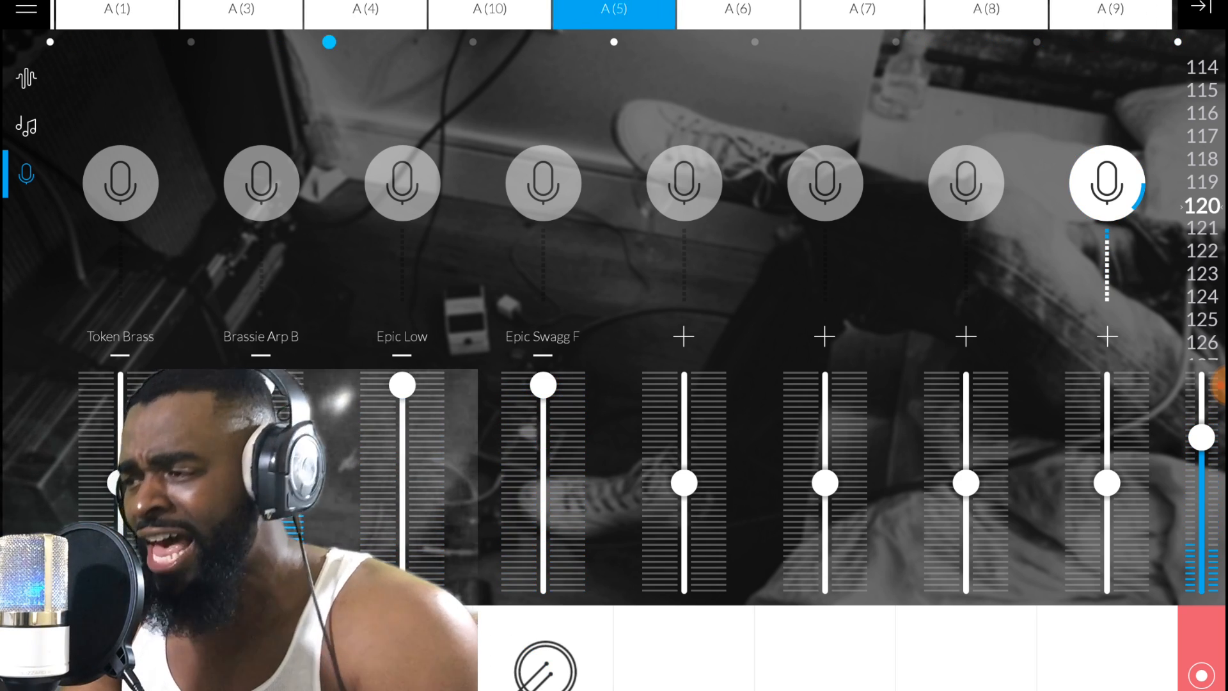
click(1106, 182)
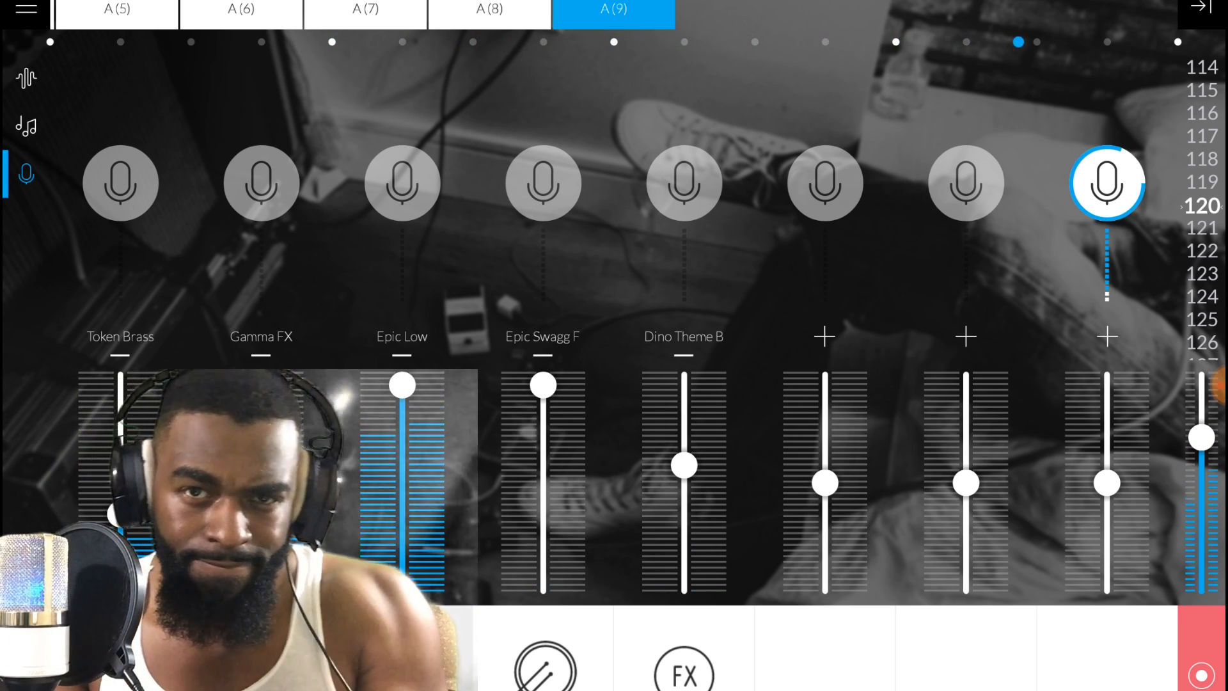
click(1106, 182)
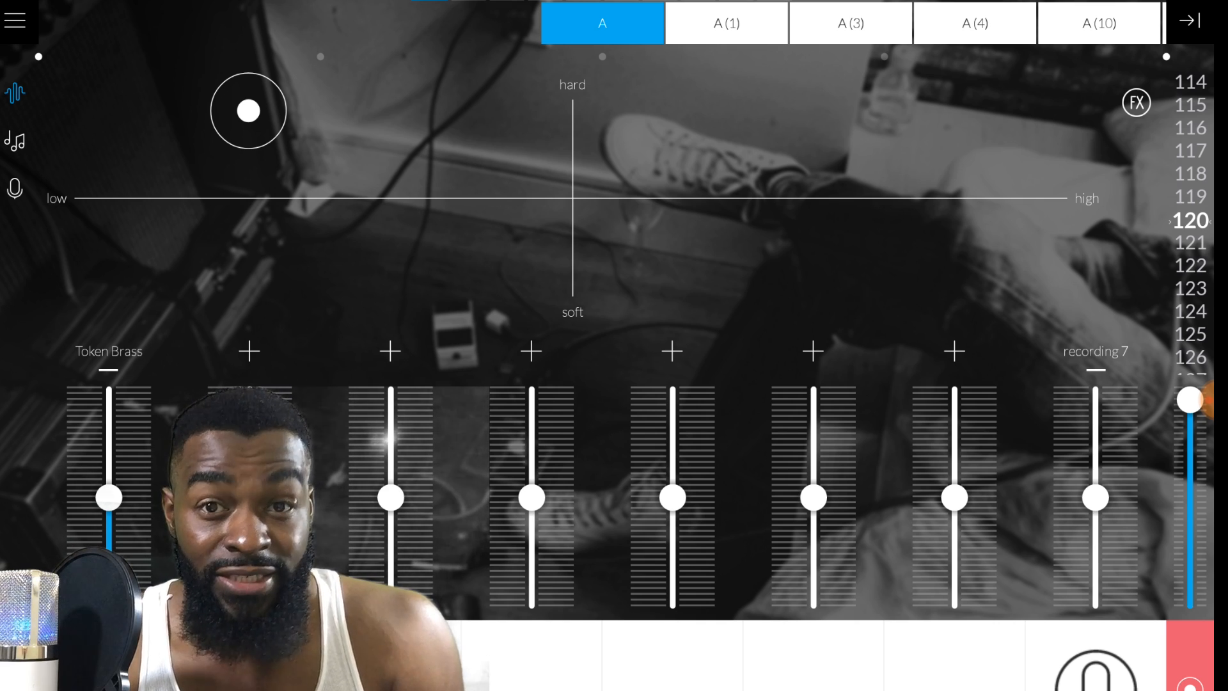
Step: Push part A's effect pad toward low/soft, then return to the microphone channels
drag(249, 109, 275, 232)
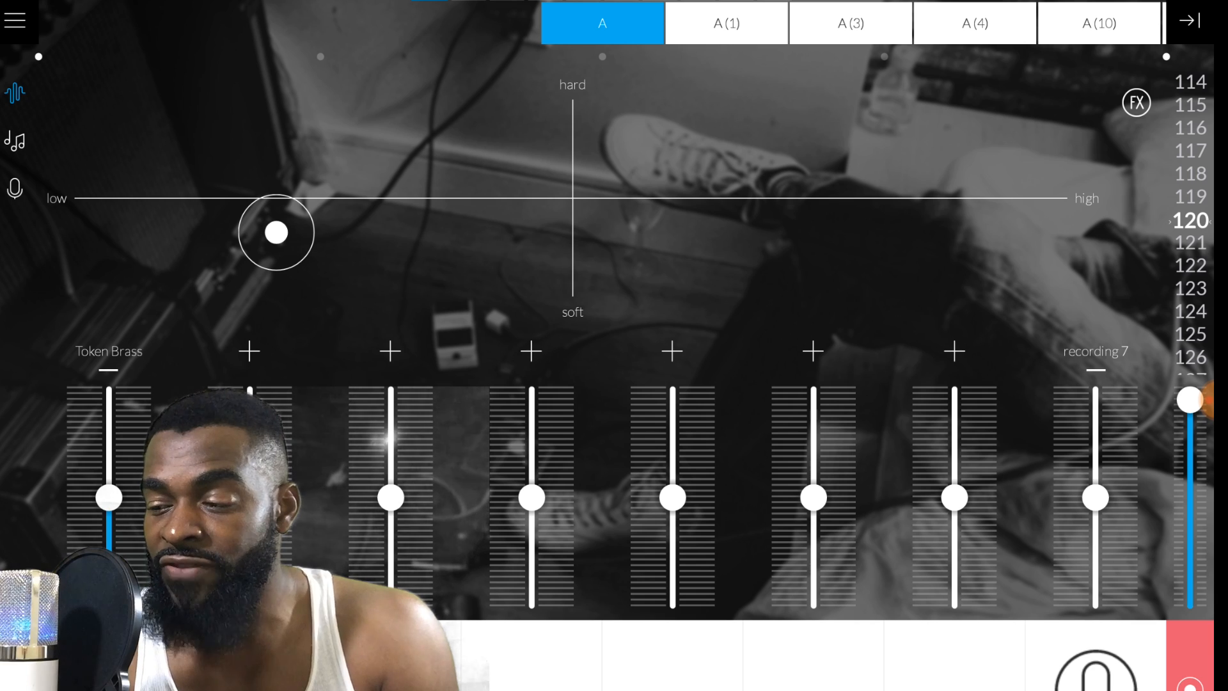
click(14, 188)
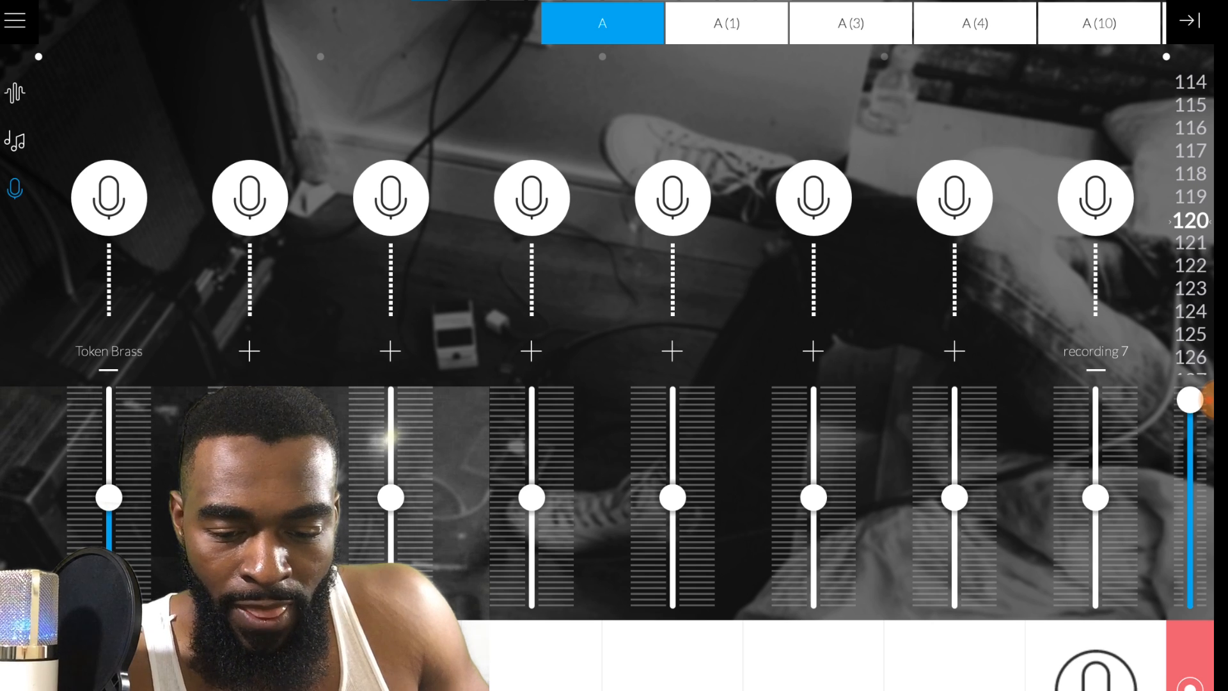
Step: Set the playback mode to Repeat this part so part A loops
click(1190, 20)
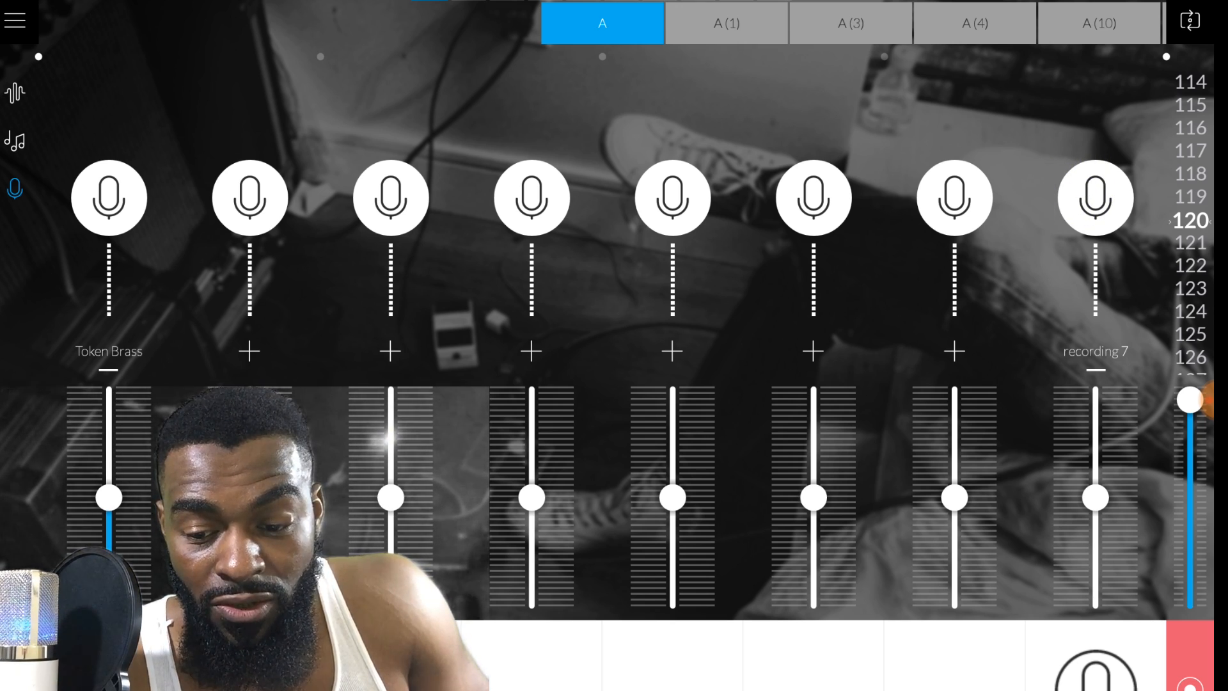
Step: Record vocal take recording 15 on part A's track-8 mic while the part loops
click(1095, 198)
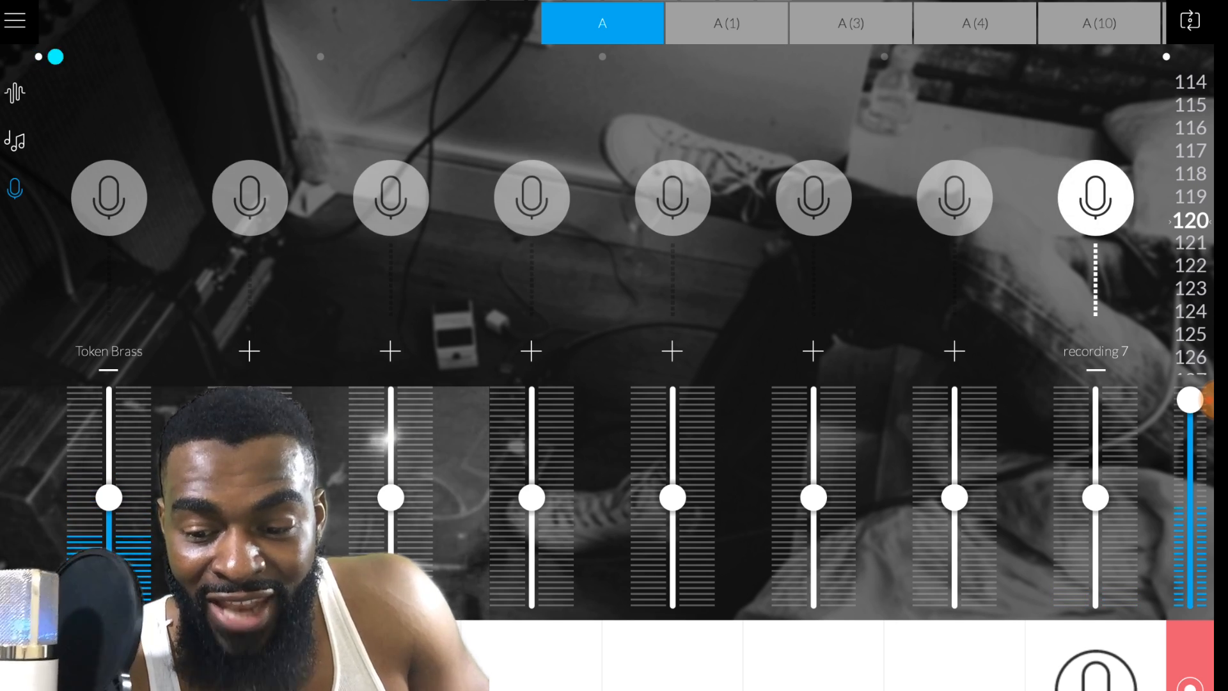
click(1095, 198)
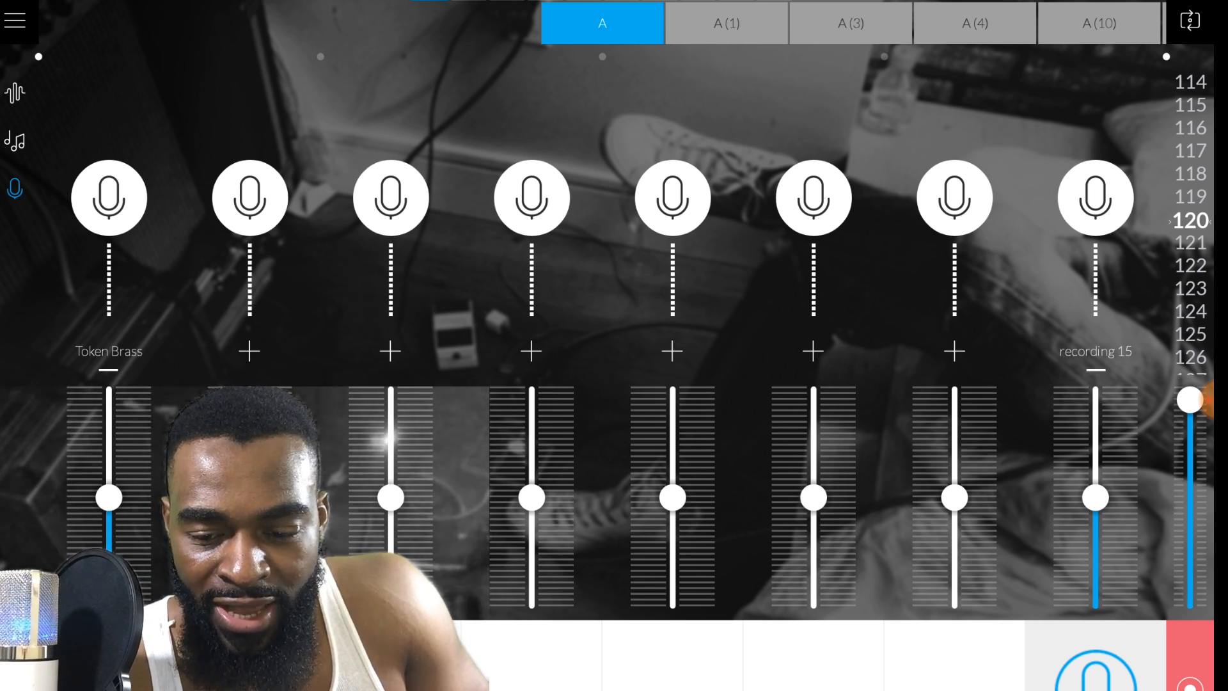
click(1189, 20)
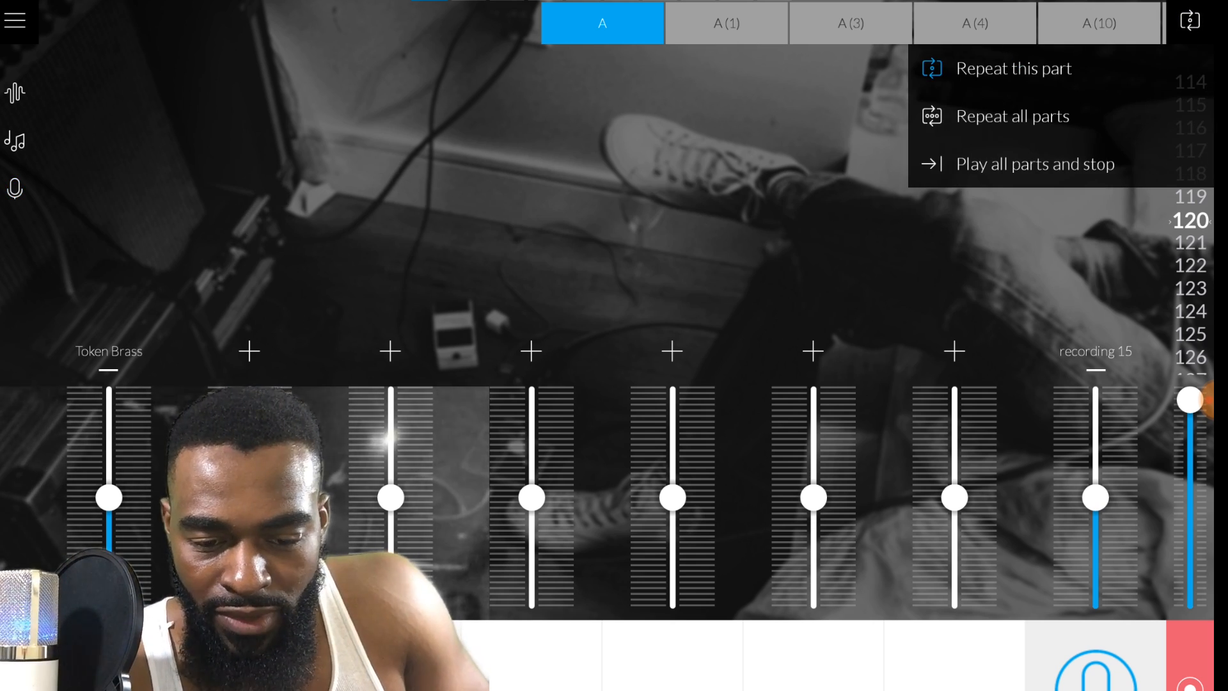
Step: Switch to playing all parts once and record recording 12 on the mic track
click(850, 23)
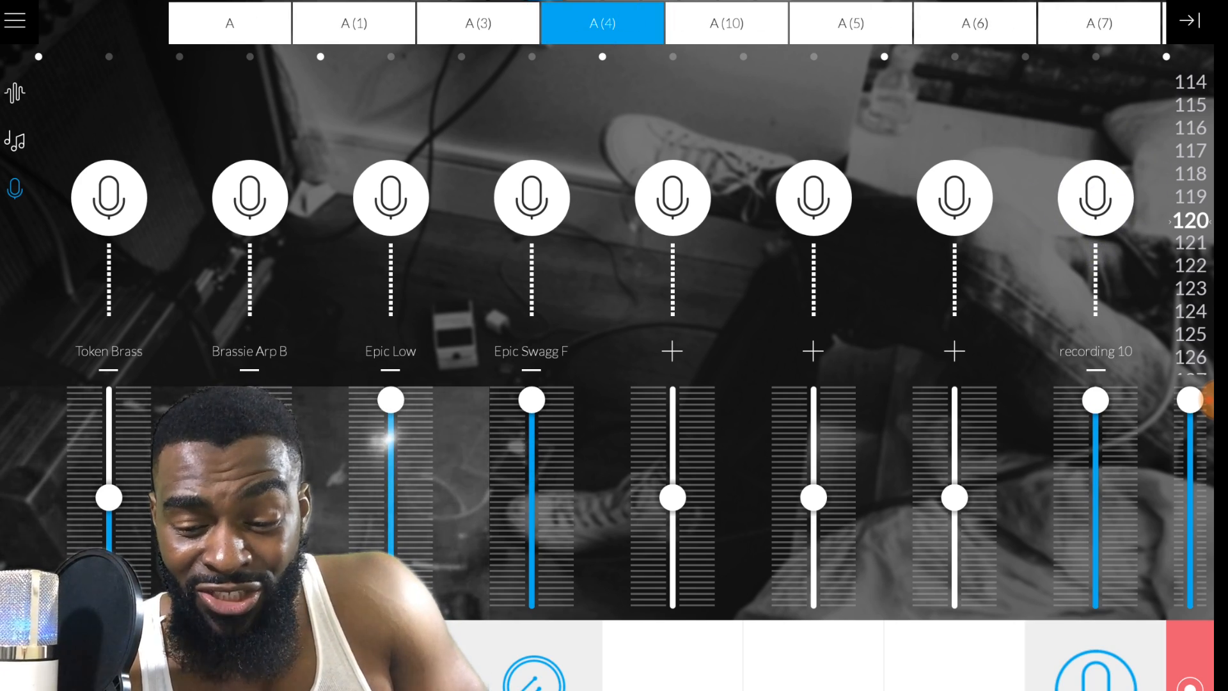
click(726, 21)
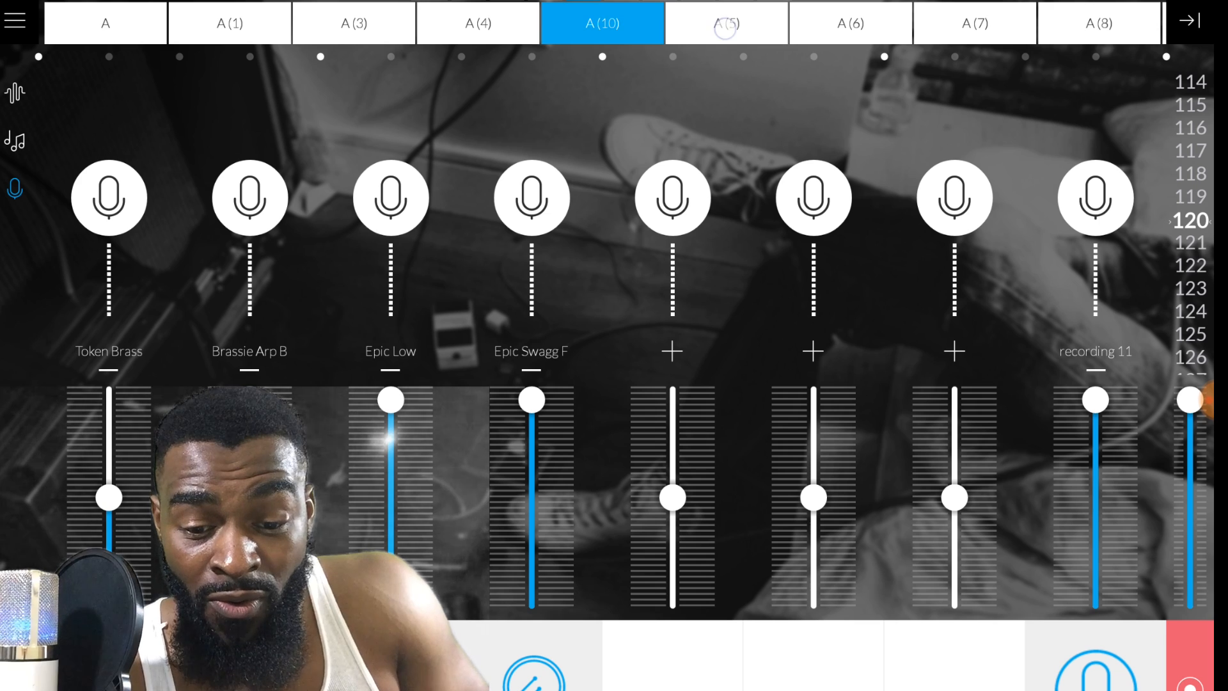
click(725, 22)
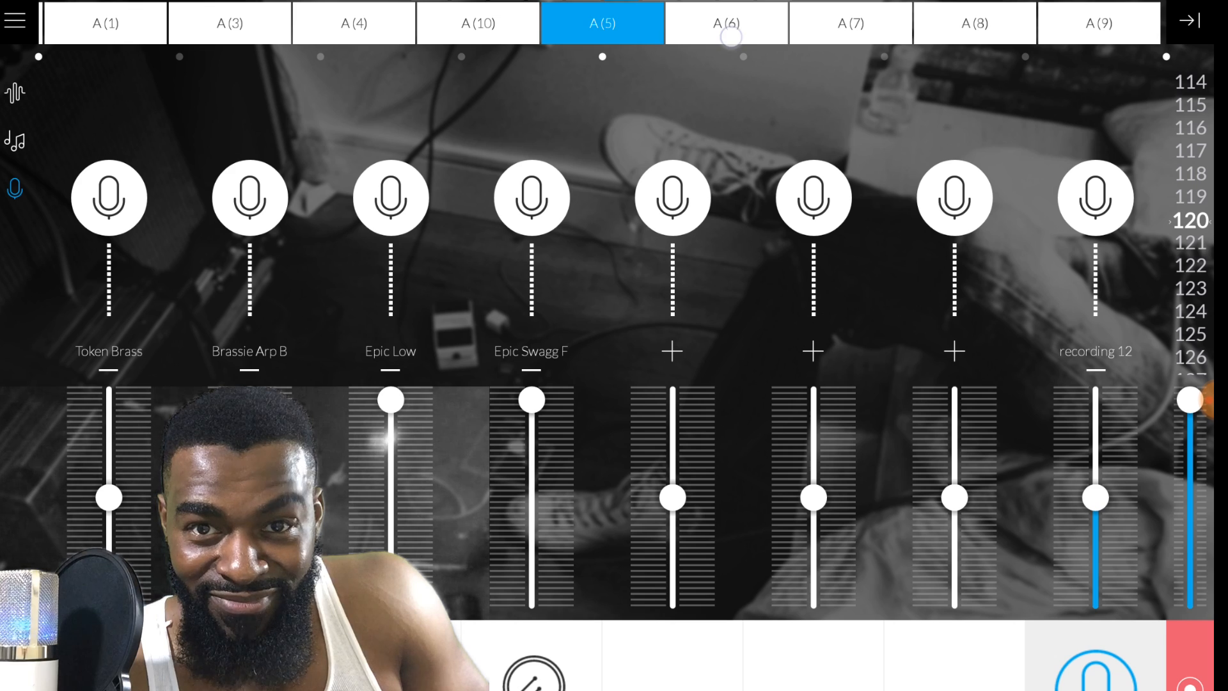
click(728, 22)
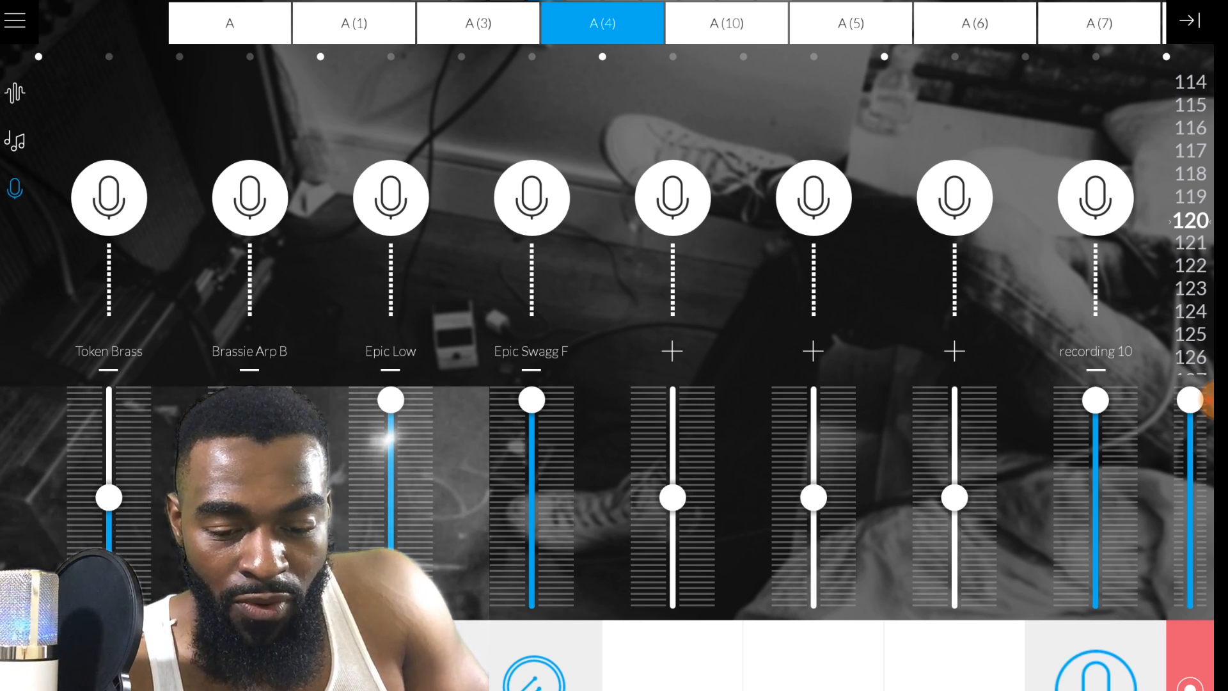
click(531, 198)
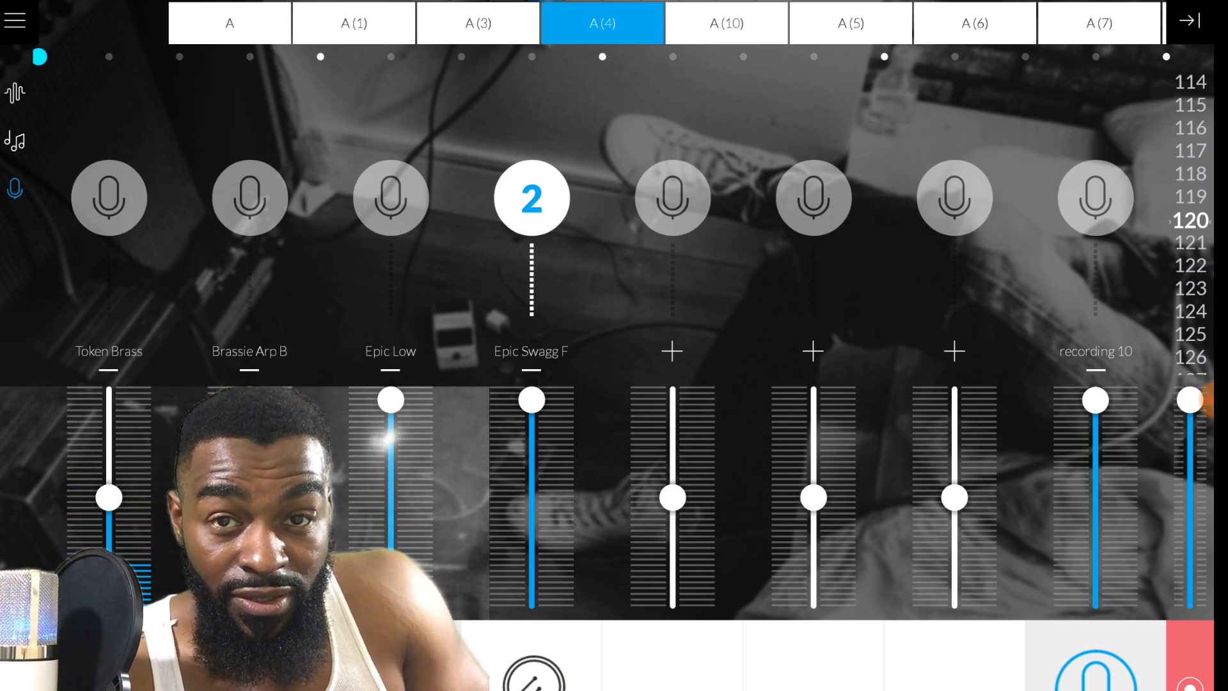
click(531, 198)
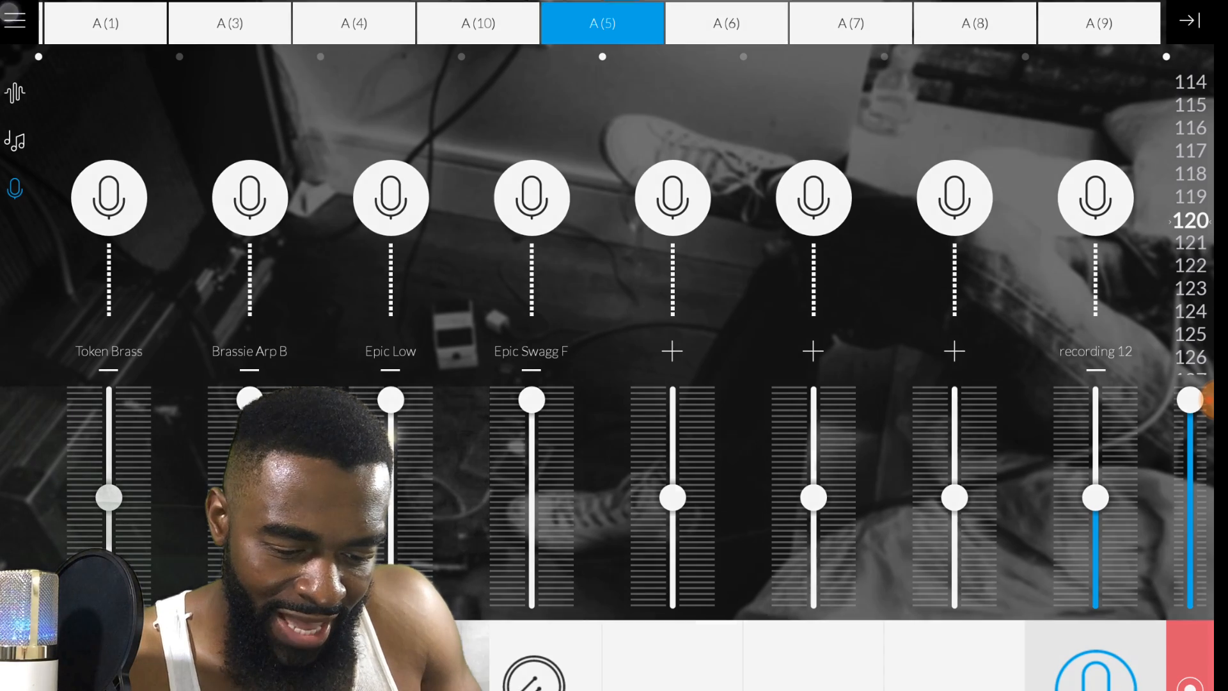
Step: Return to the home screen and open Settings from the gear icon
click(14, 19)
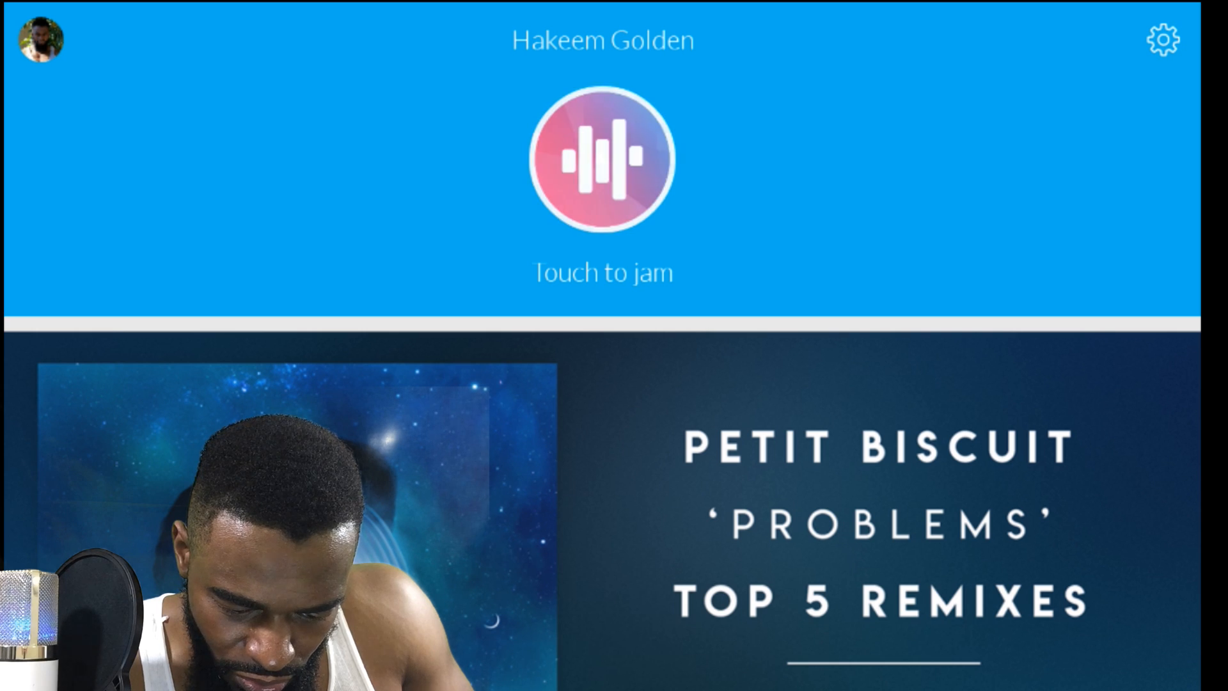
click(1162, 39)
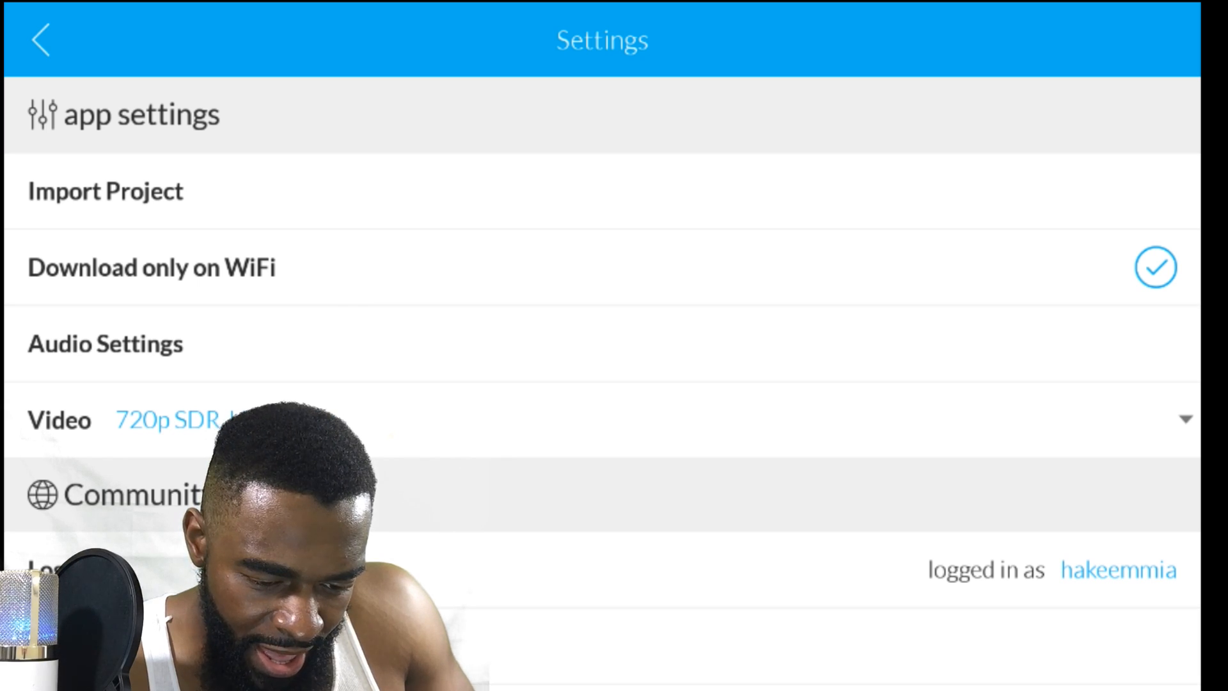
Step: Review Audio Settings (48000 Hz sample rate, 229 ms latency) and go back home
click(105, 343)
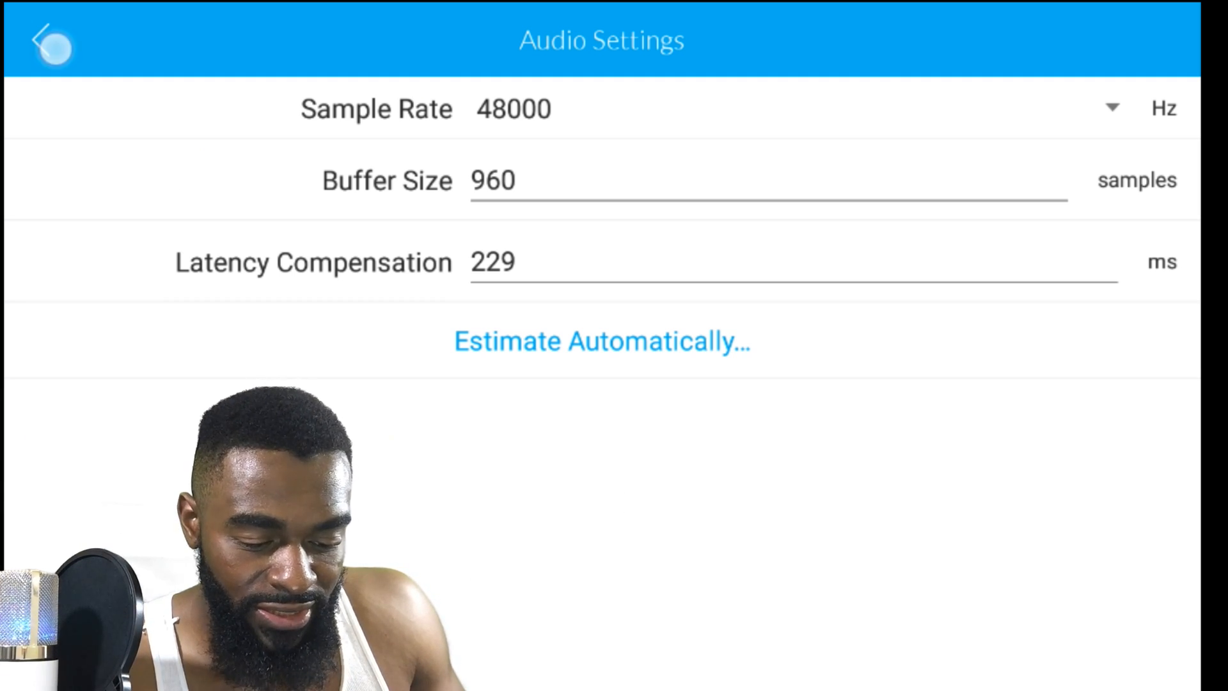
click(51, 42)
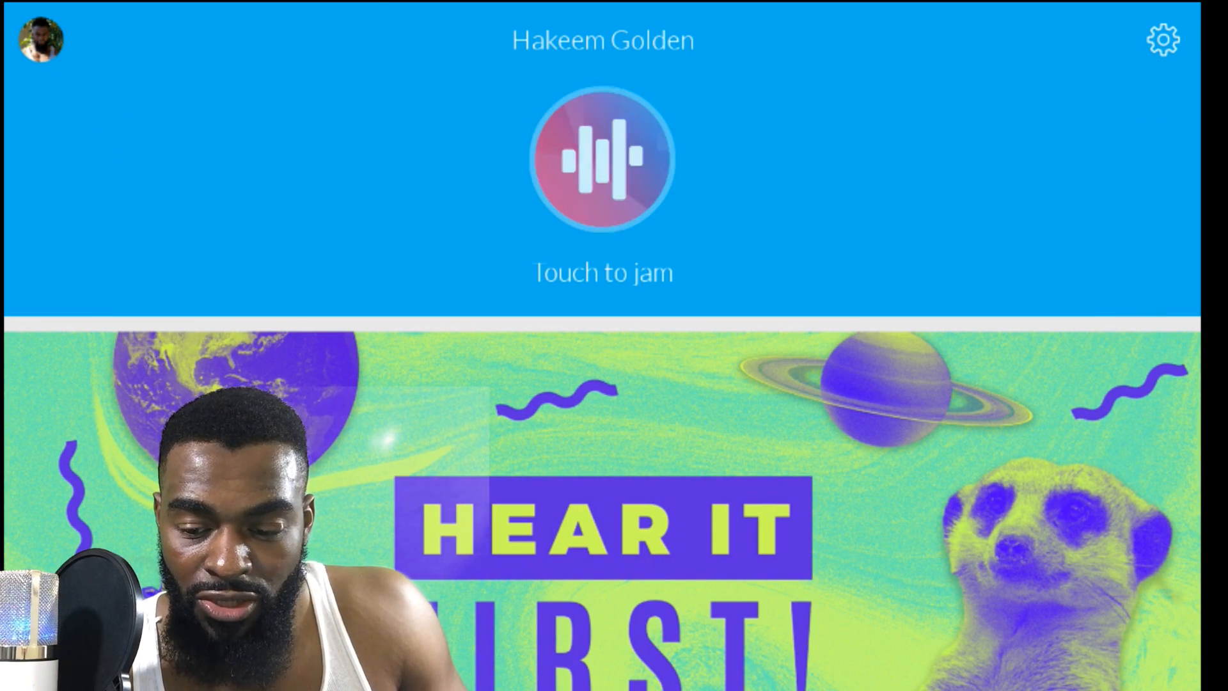
click(1163, 40)
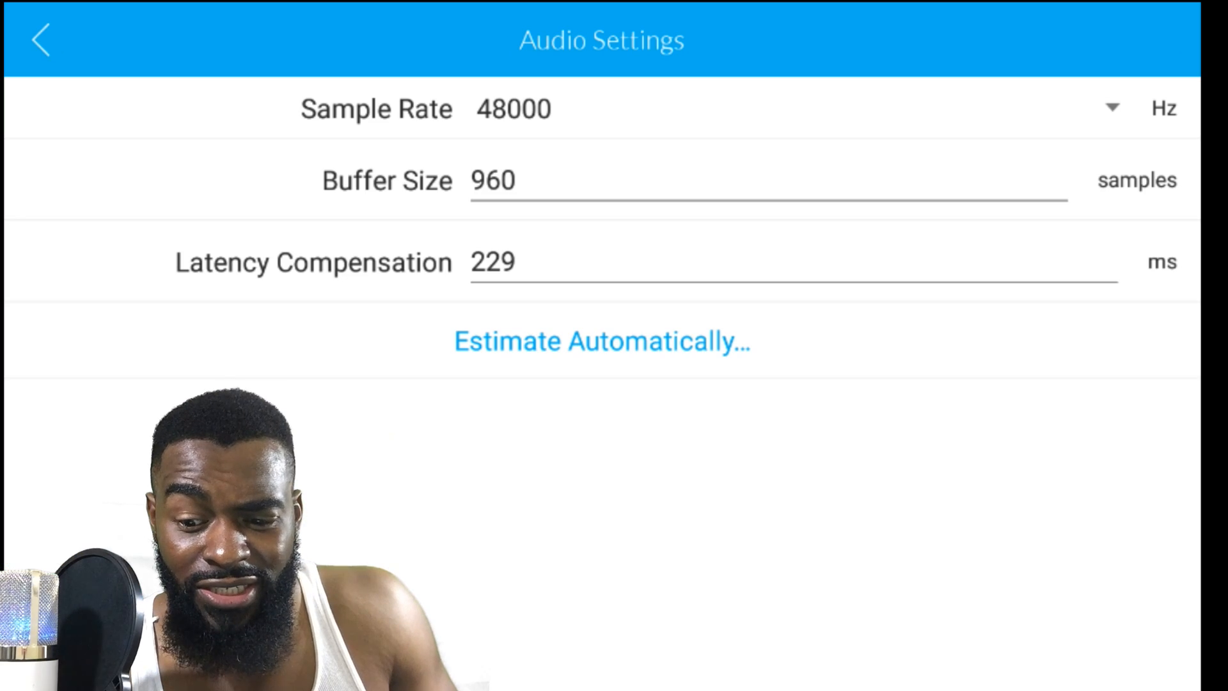
click(41, 39)
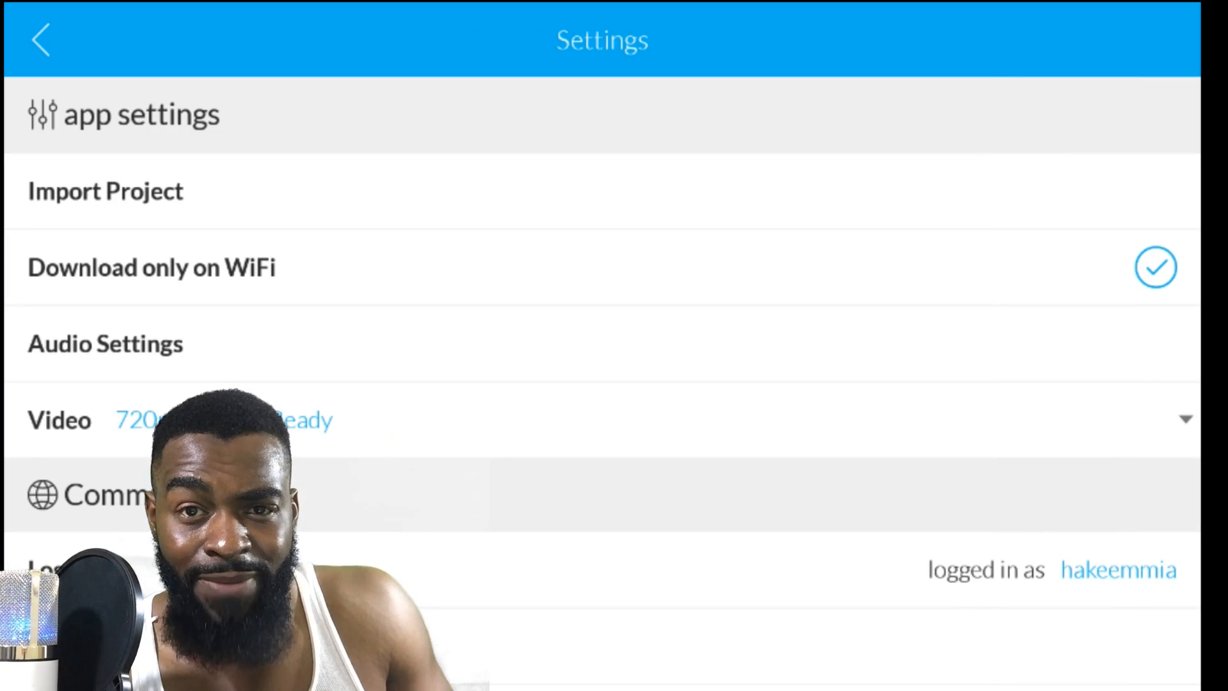
click(42, 39)
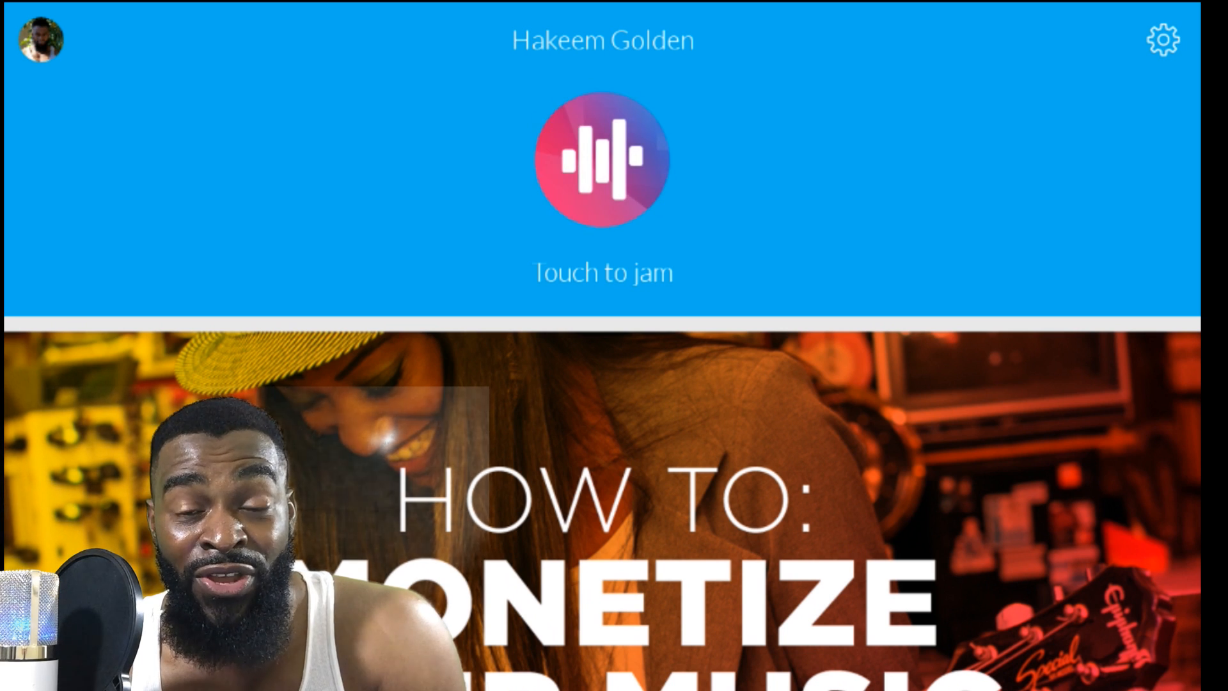
click(1162, 39)
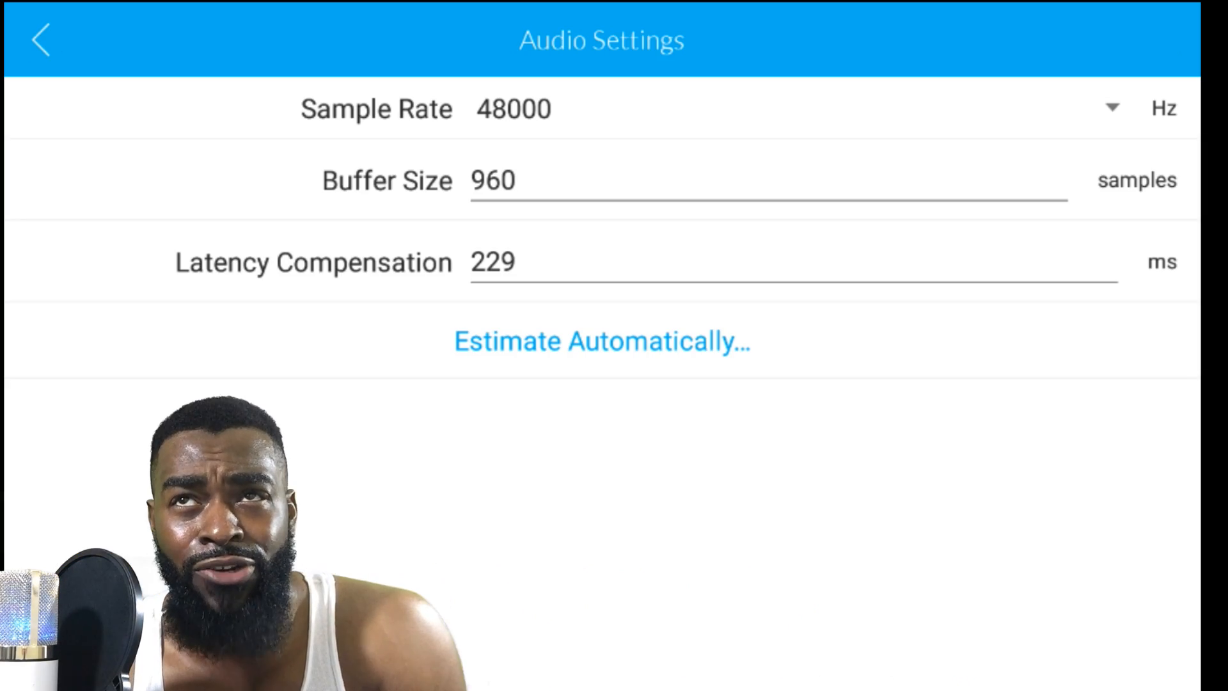
click(41, 40)
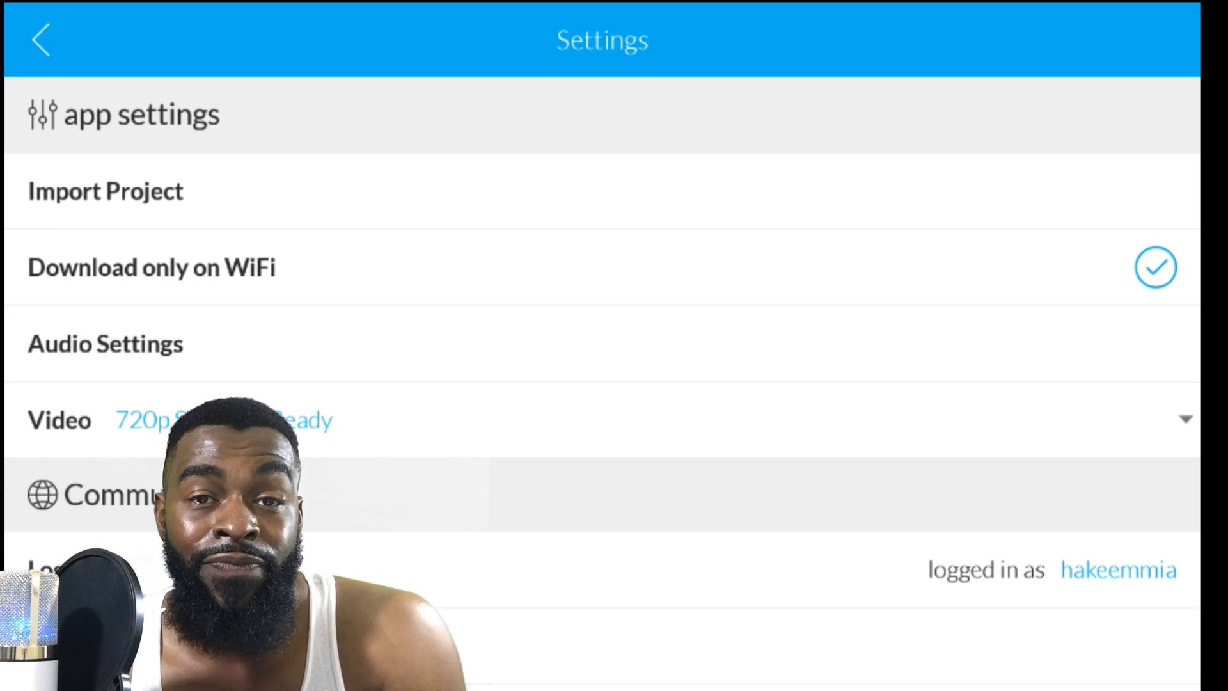
click(41, 39)
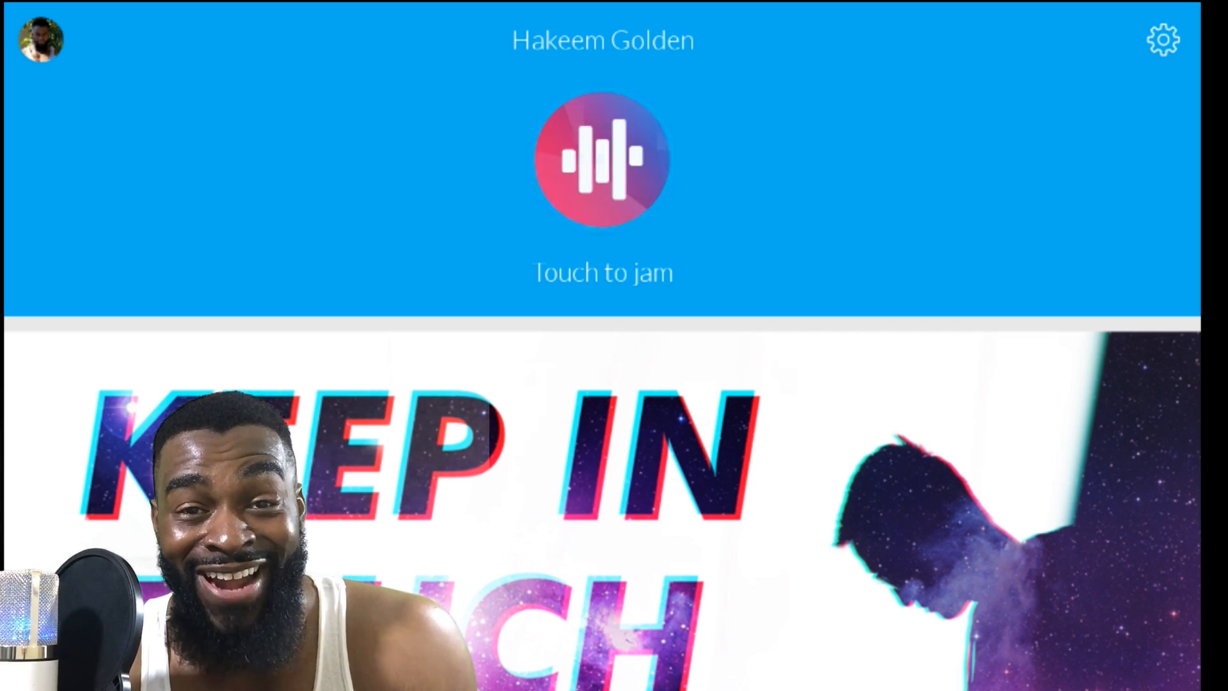
Step: Reopen the jam session with Touch to jam, showing the mic and Token Brass tracks
click(603, 160)
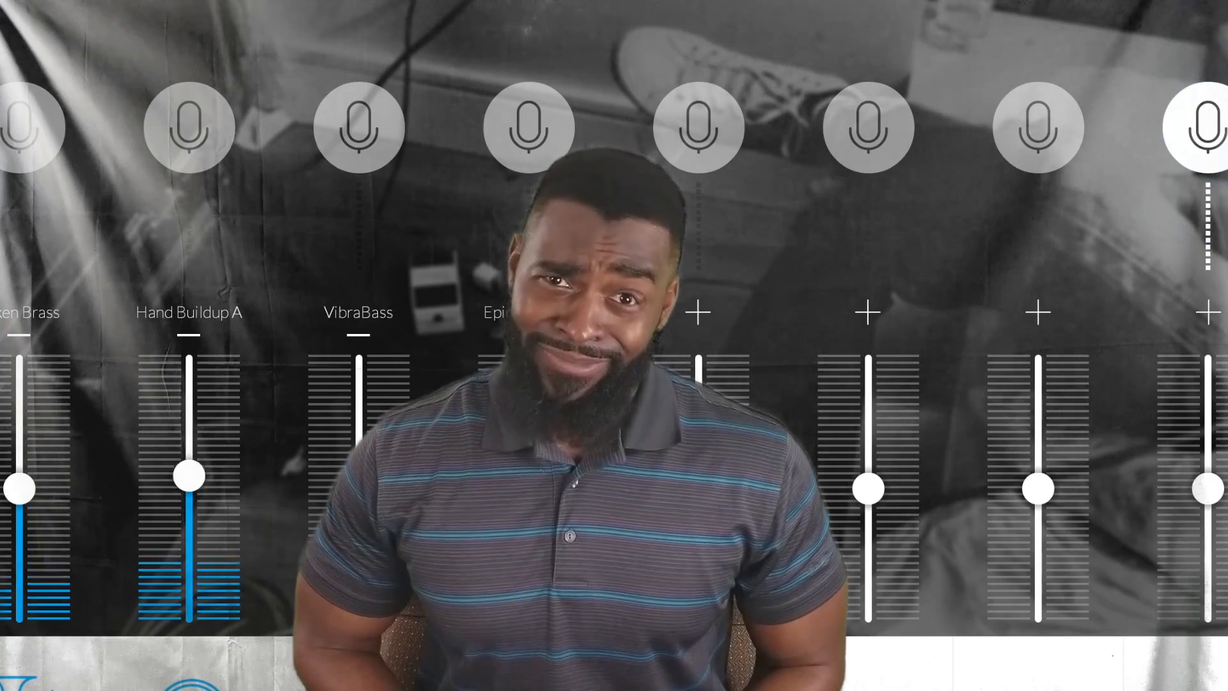